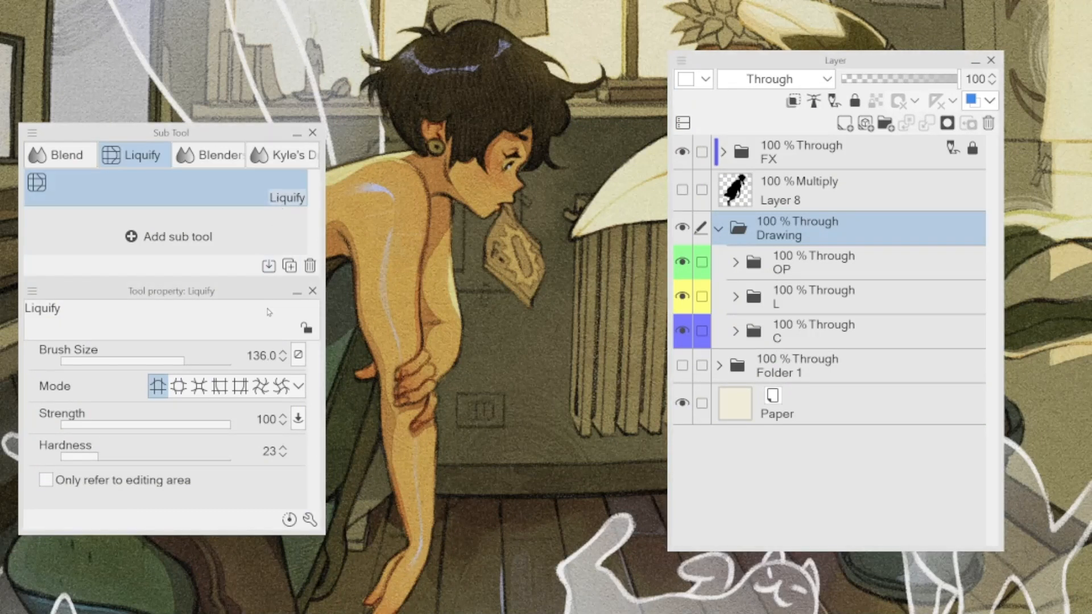
{"action": "mouse_move", "coordinate": [836, 246]}
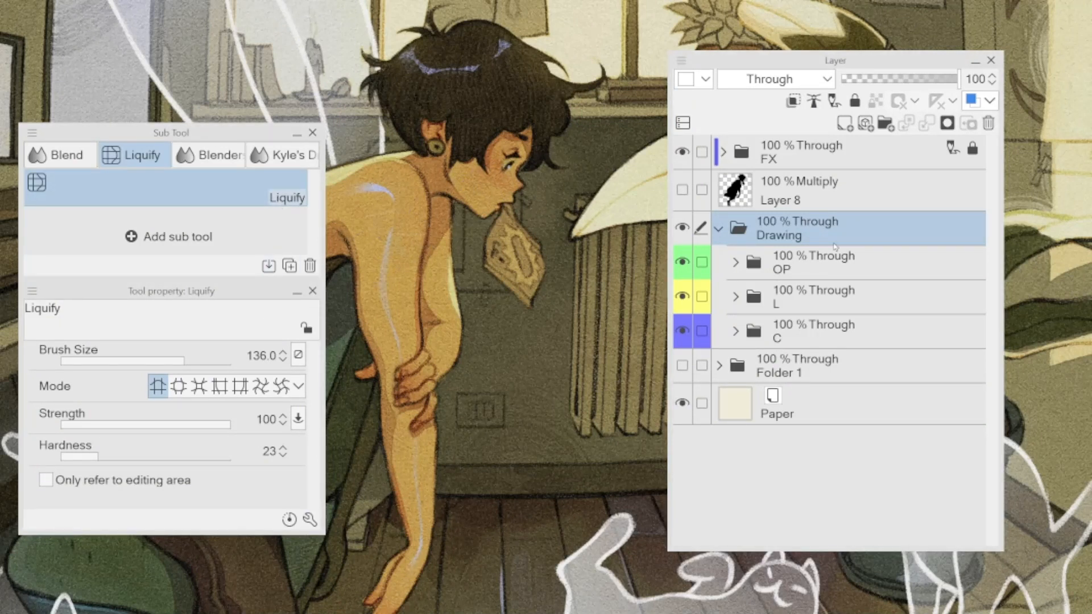
Step: Toggle the Round Paint Slight brush's Color mixing off and on, then set Perceptual mixing with a brightness correction
{"action": "left_click", "coordinate": [813, 263]}
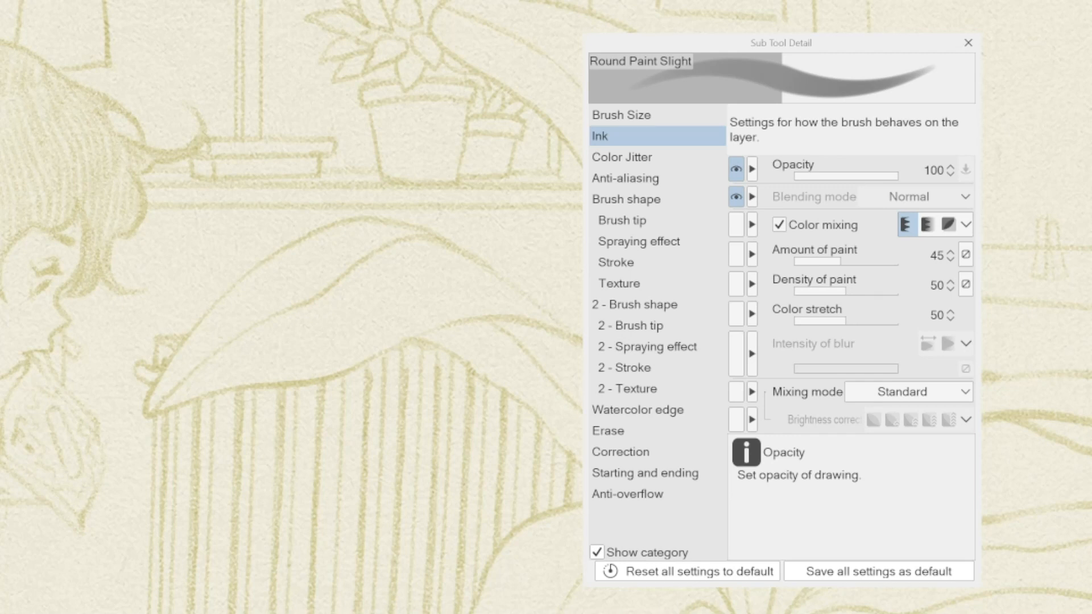
{"action": "mouse_move", "coordinate": [810, 343]}
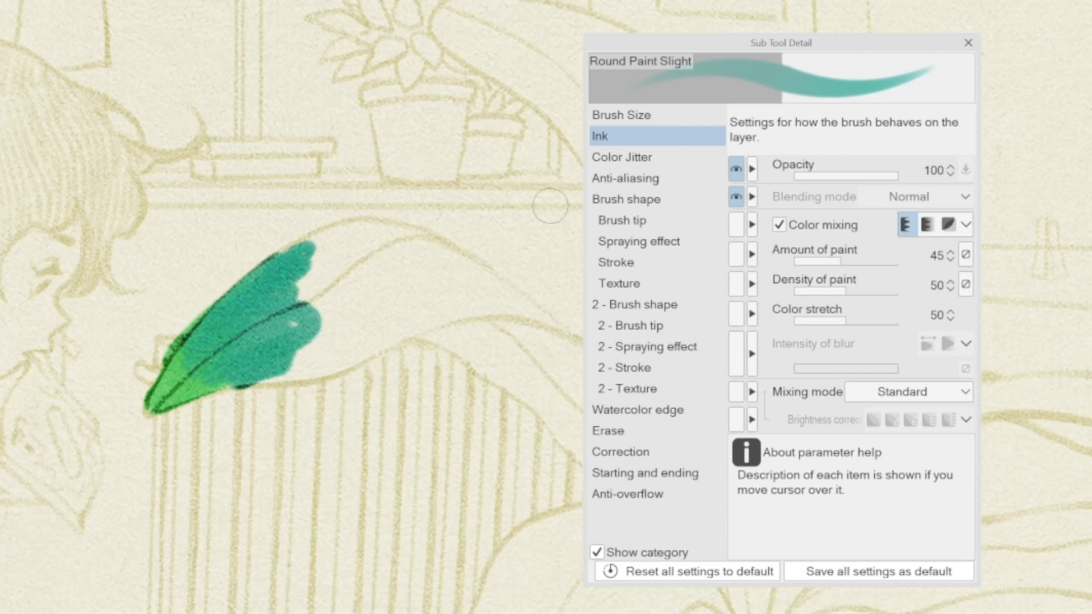
{"action": "mouse_move", "coordinate": [825, 224]}
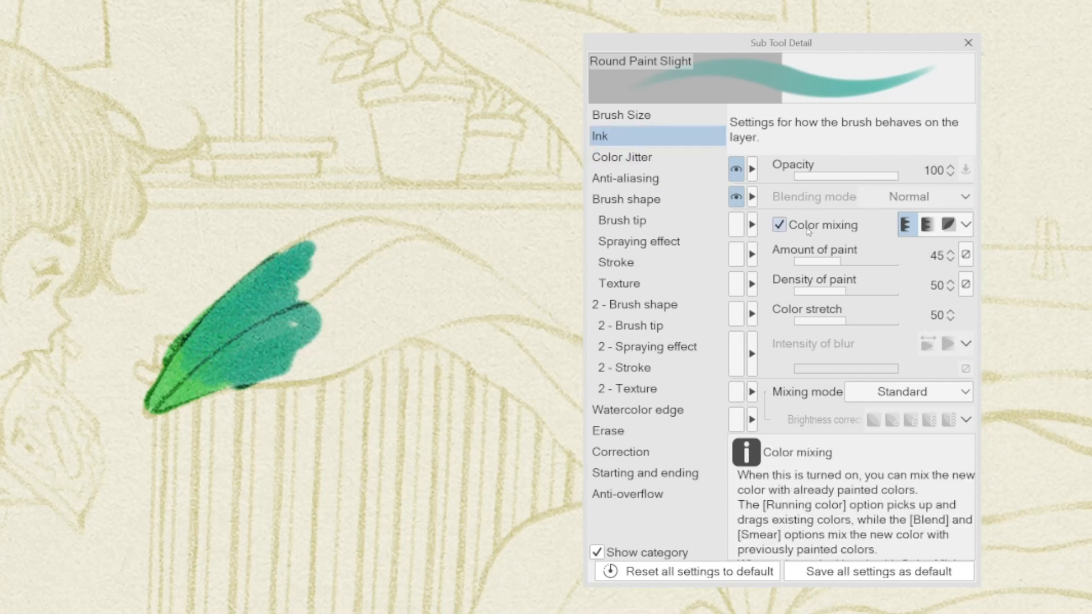
{"action": "mouse_move", "coordinate": [807, 230]}
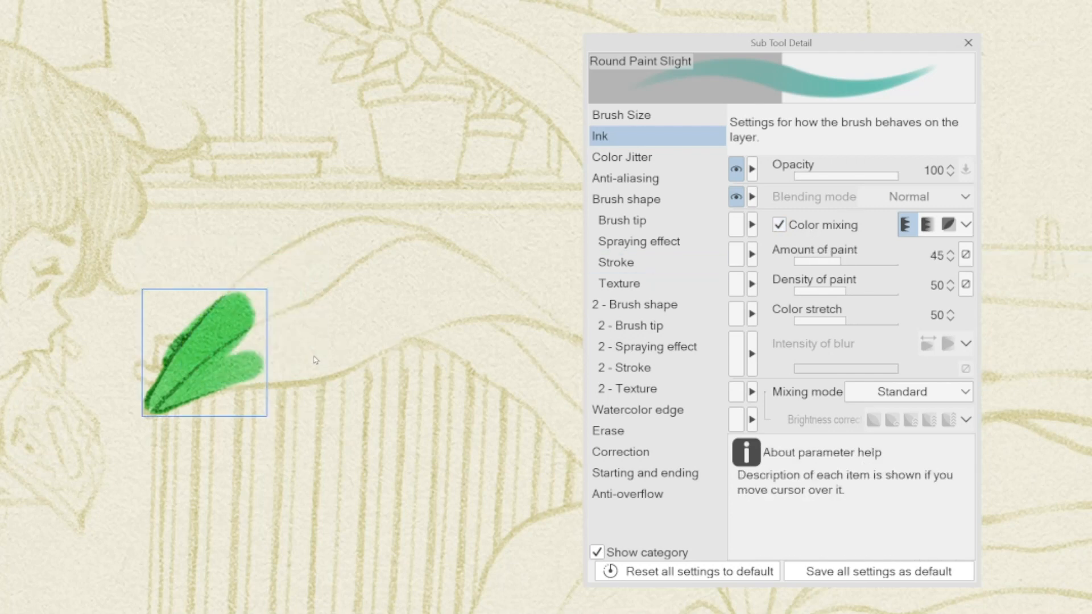
{"action": "left_click", "coordinate": [780, 224]}
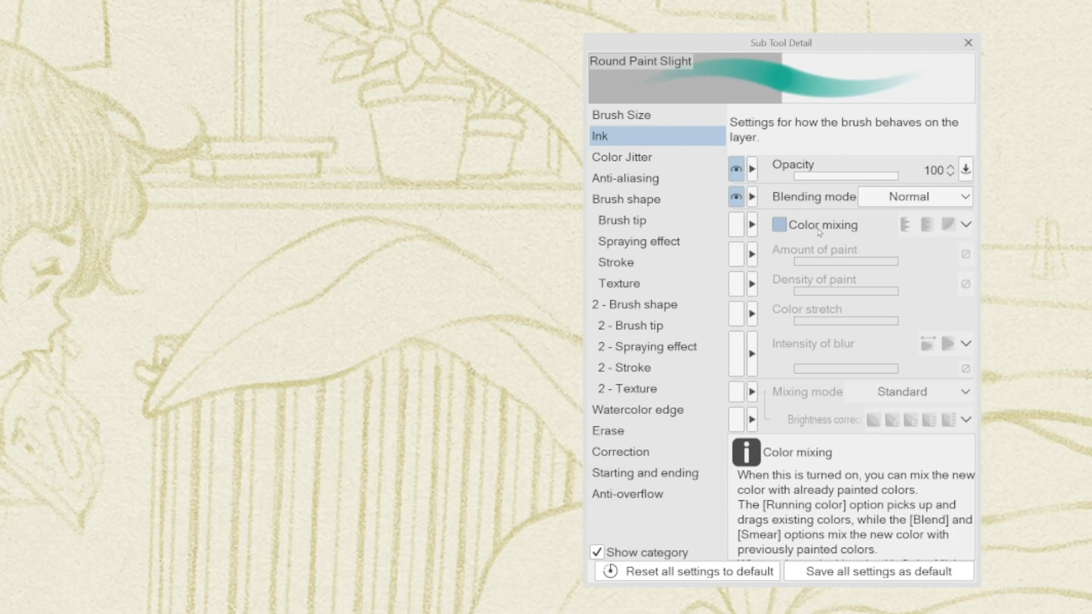
{"action": "left_click", "coordinate": [779, 224]}
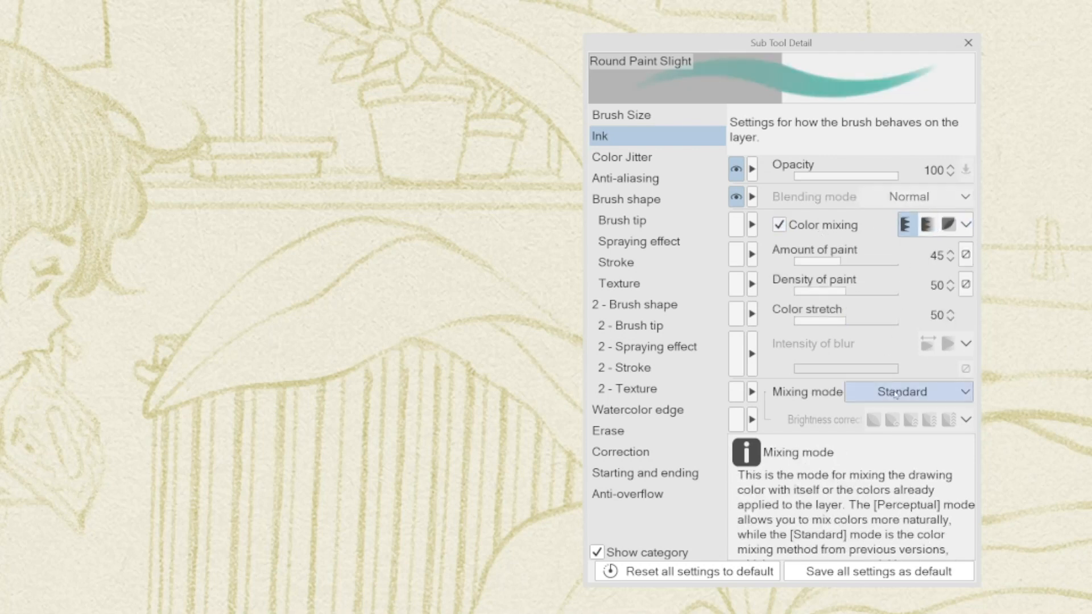
{"action": "left_click", "coordinate": [907, 392]}
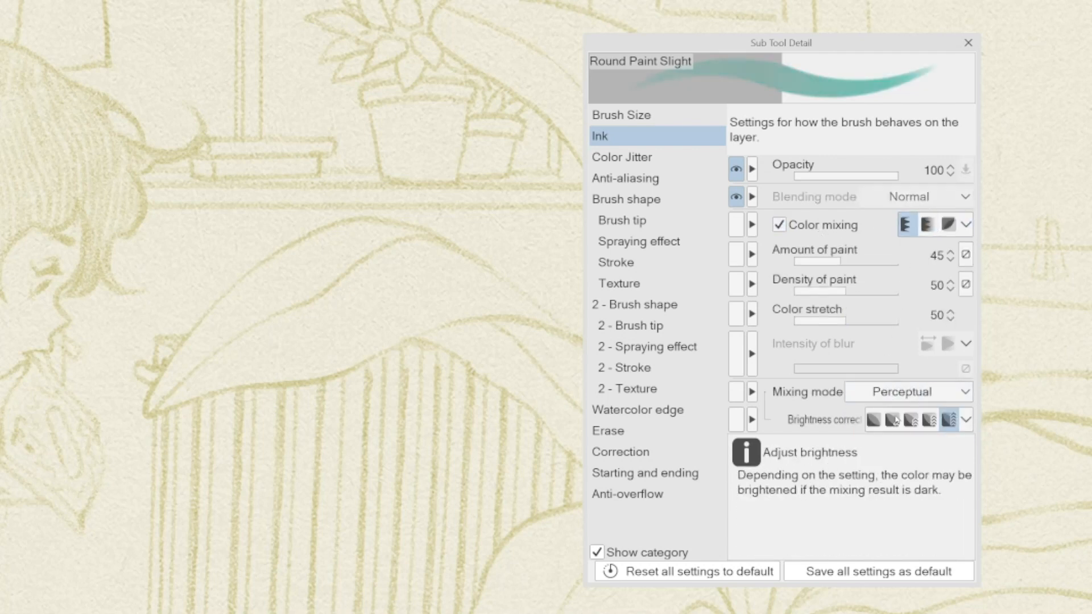
{"action": "left_click", "coordinate": [908, 420]}
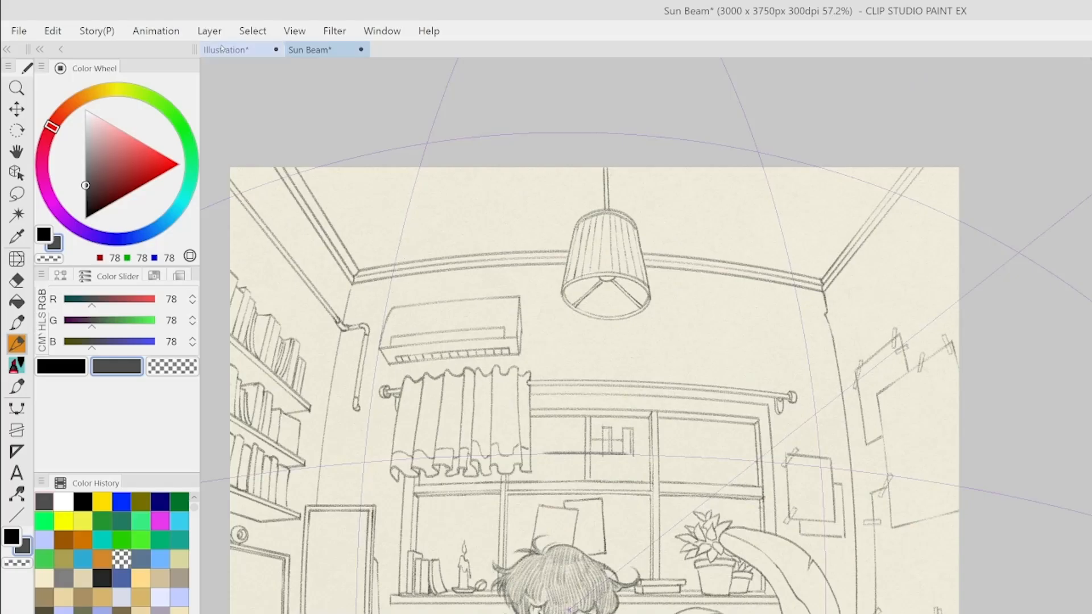
Step: Create a 3-point perspective ruler with Fisheye perspective on a new layer via Layer > Ruler/Frame
{"action": "left_click", "coordinate": [209, 30]}
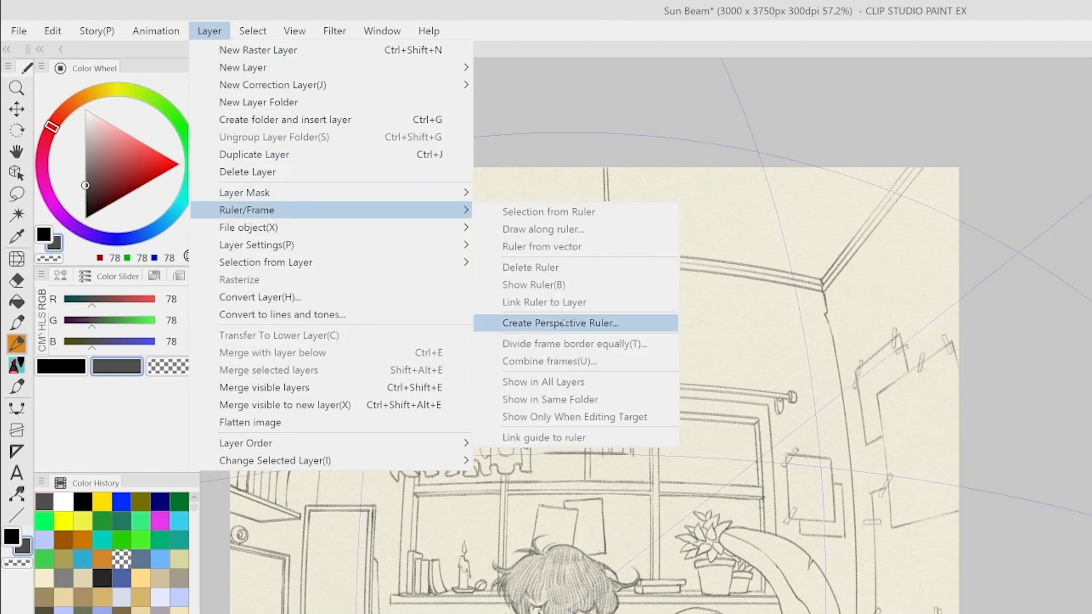
{"action": "left_click", "coordinate": [561, 322]}
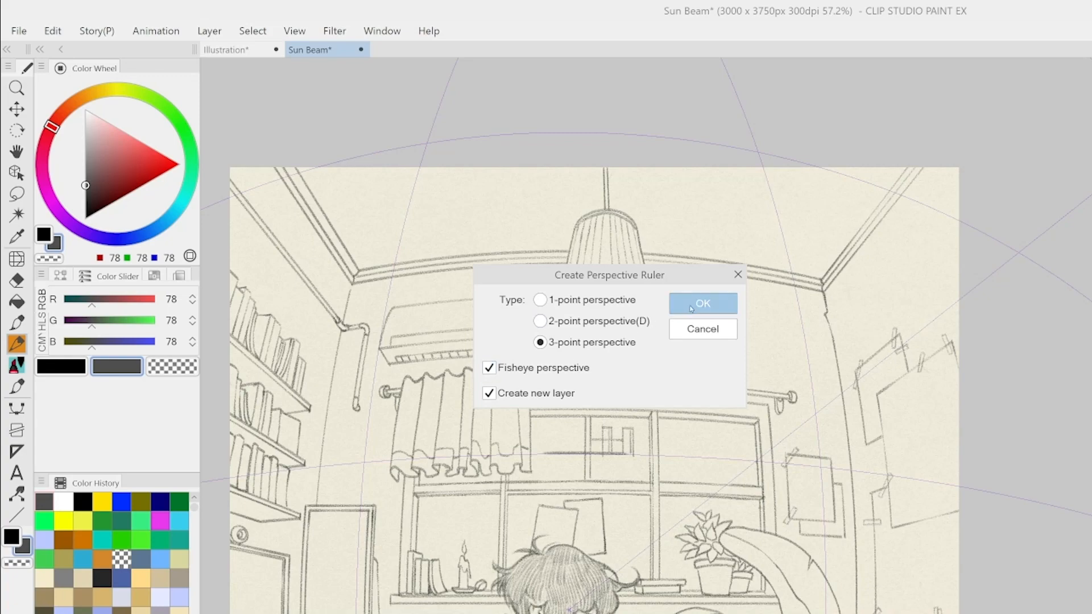
{"action": "left_click", "coordinate": [701, 303]}
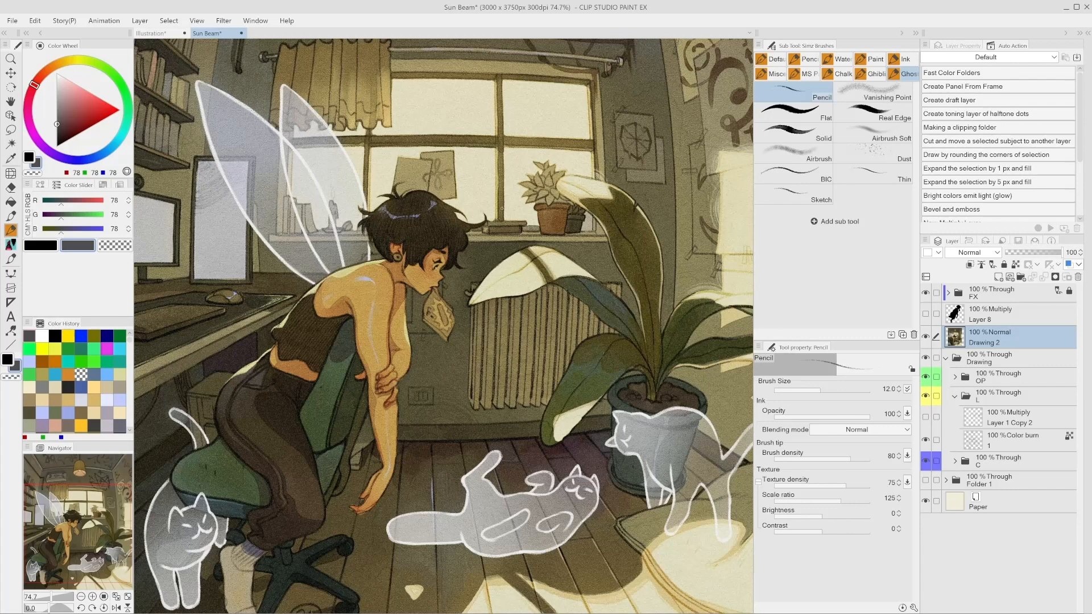
Step: Preview Geometric distortion at 0.25 with the scale ratio dragged down to 75, then close the dialog
{"action": "left_click", "coordinate": [223, 21]}
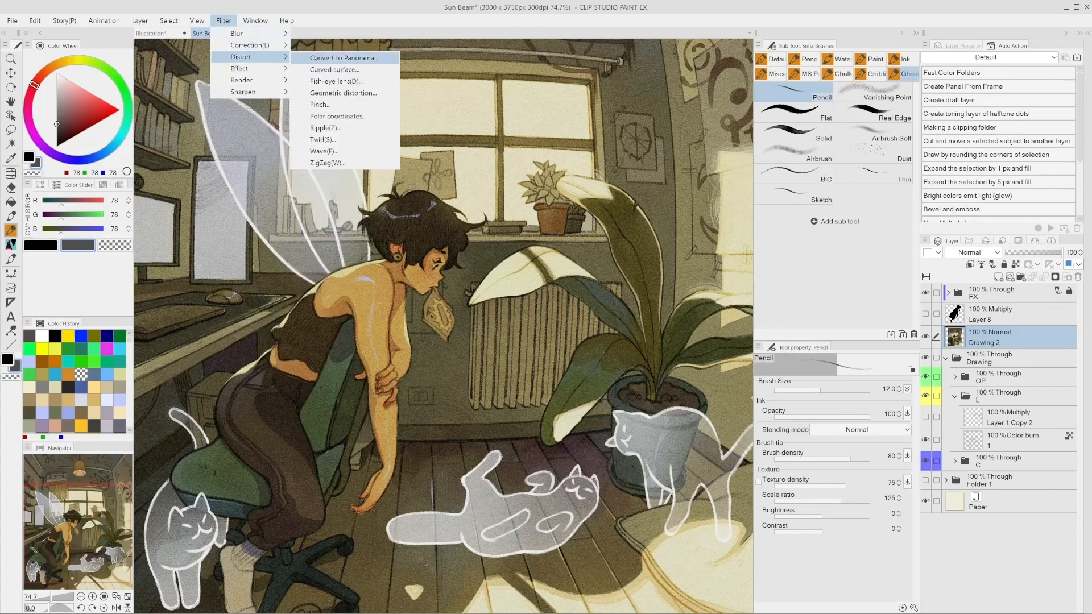
{"action": "left_click", "coordinate": [342, 92]}
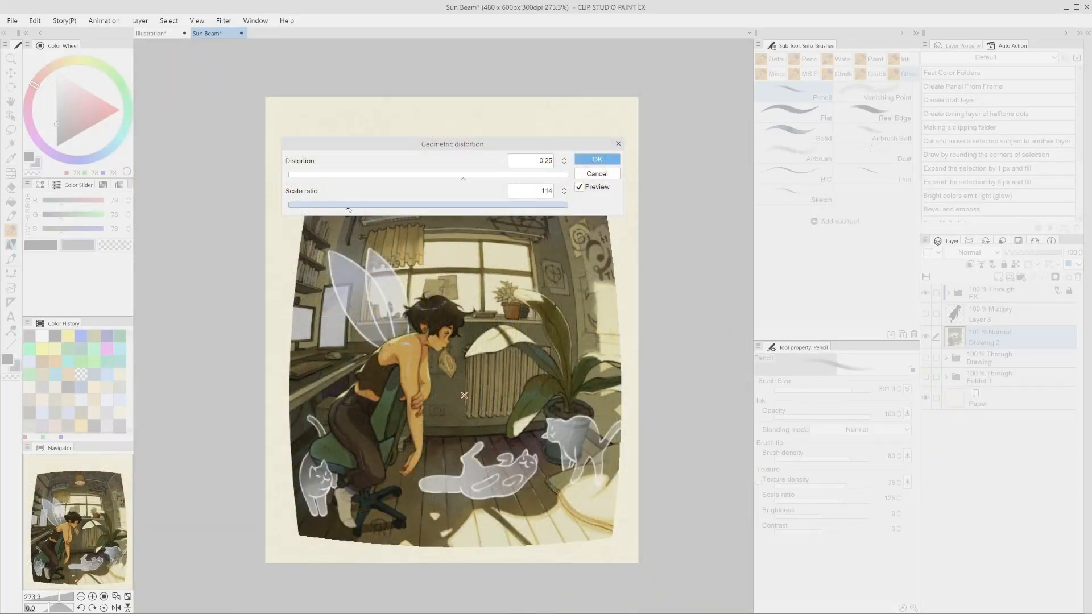
{"action": "left_click_drag", "start_coordinate": [348, 209], "coordinate": [331, 208]}
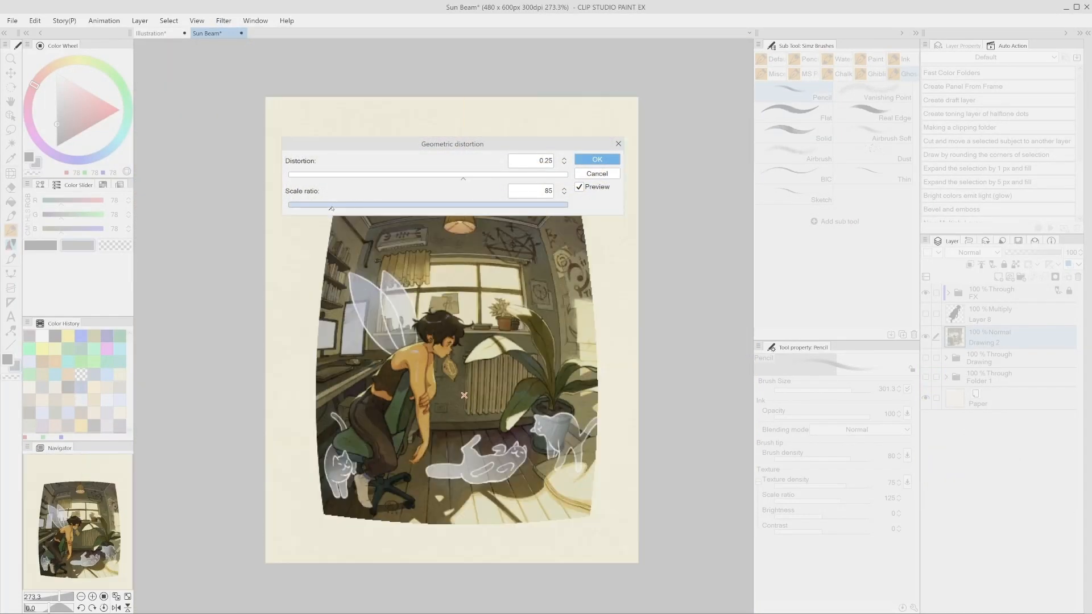
{"action": "left_click_drag", "start_coordinate": [331, 207], "coordinate": [324, 207]}
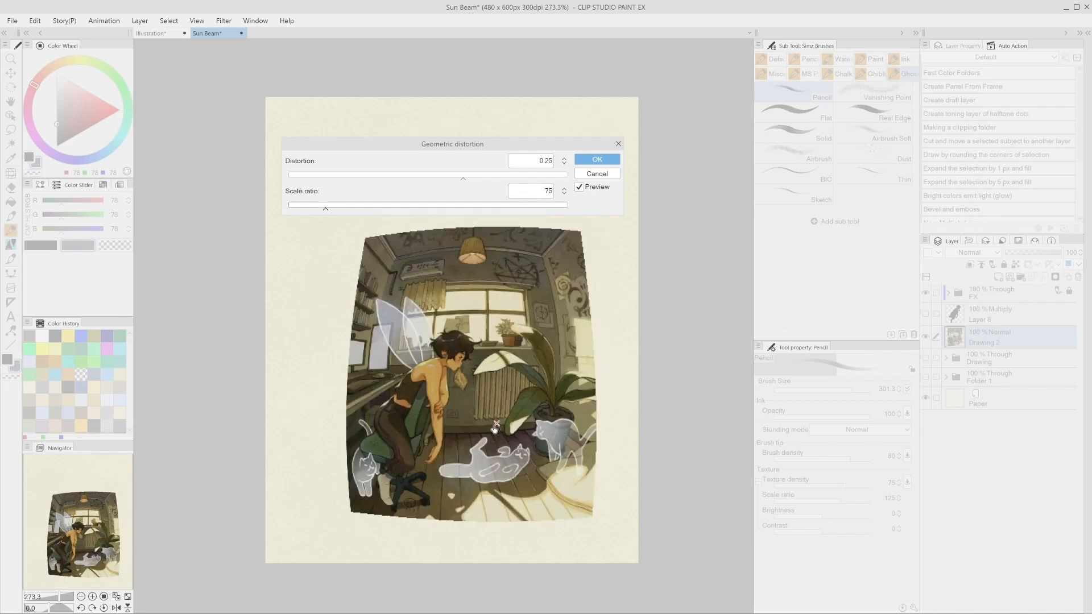
{"action": "left_click", "coordinate": [595, 159]}
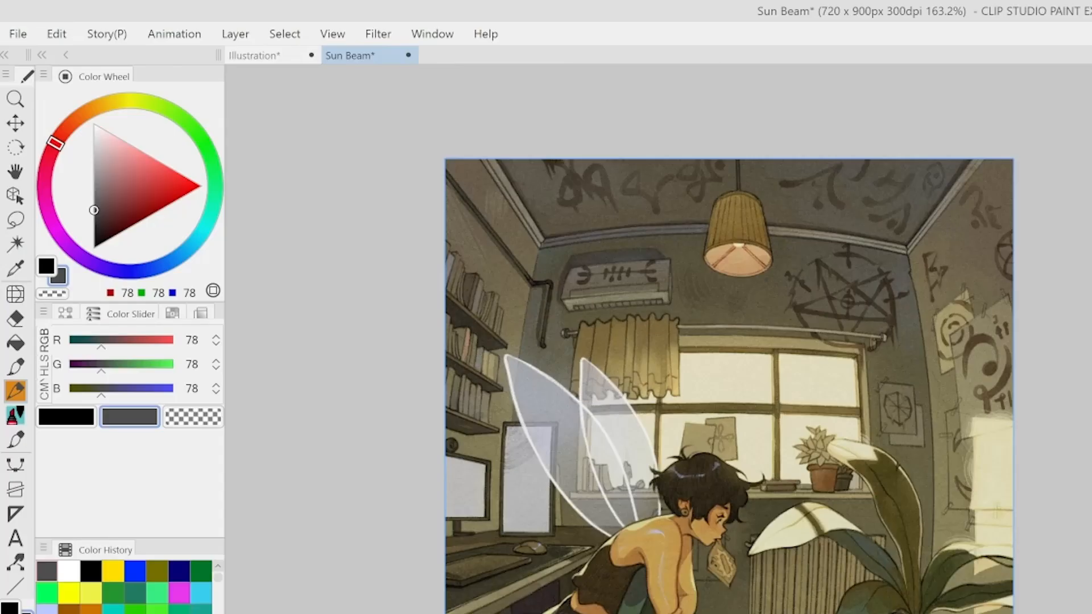
{"action": "left_click", "coordinate": [377, 33]}
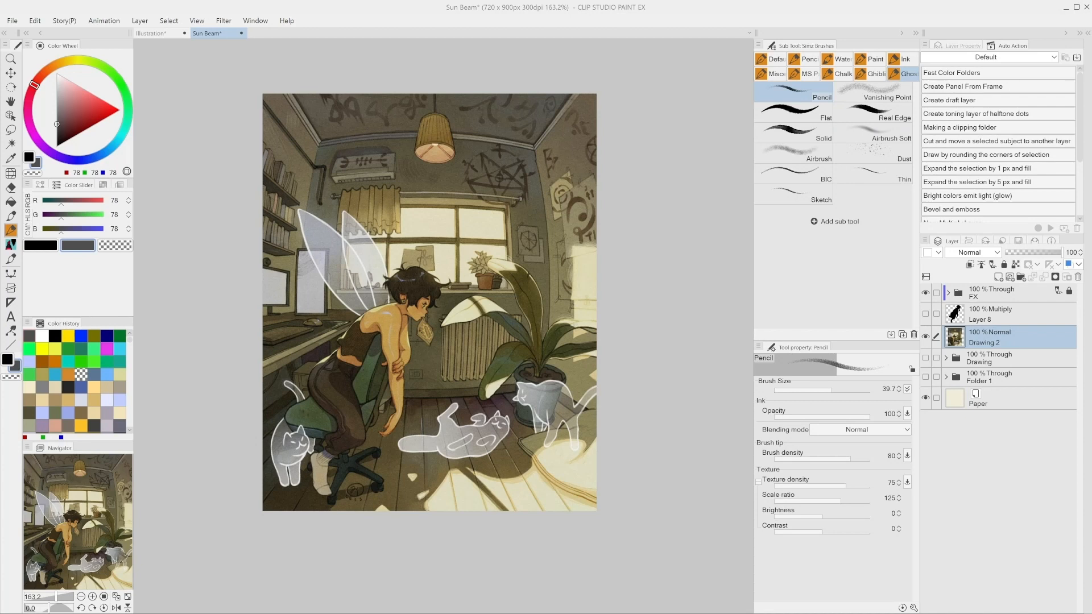
{"action": "mouse_move", "coordinate": [222, 20]}
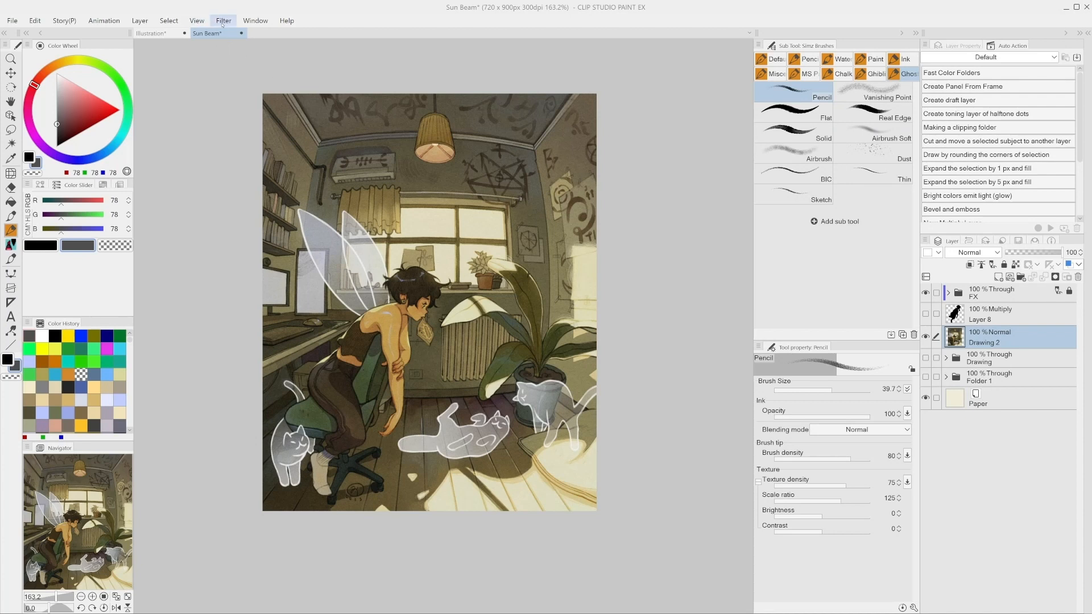
Step: Browse the Window menu, then apply Filter > Blur > Blur (strong) to the illustration layer
{"action": "left_click", "coordinate": [255, 21]}
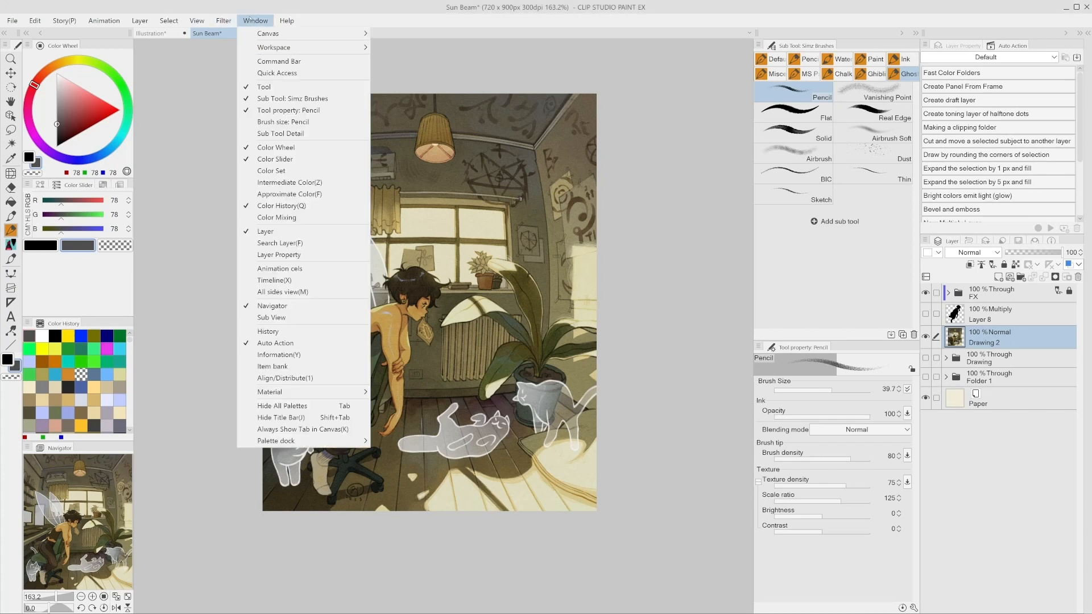
{"action": "left_click", "coordinate": [223, 21]}
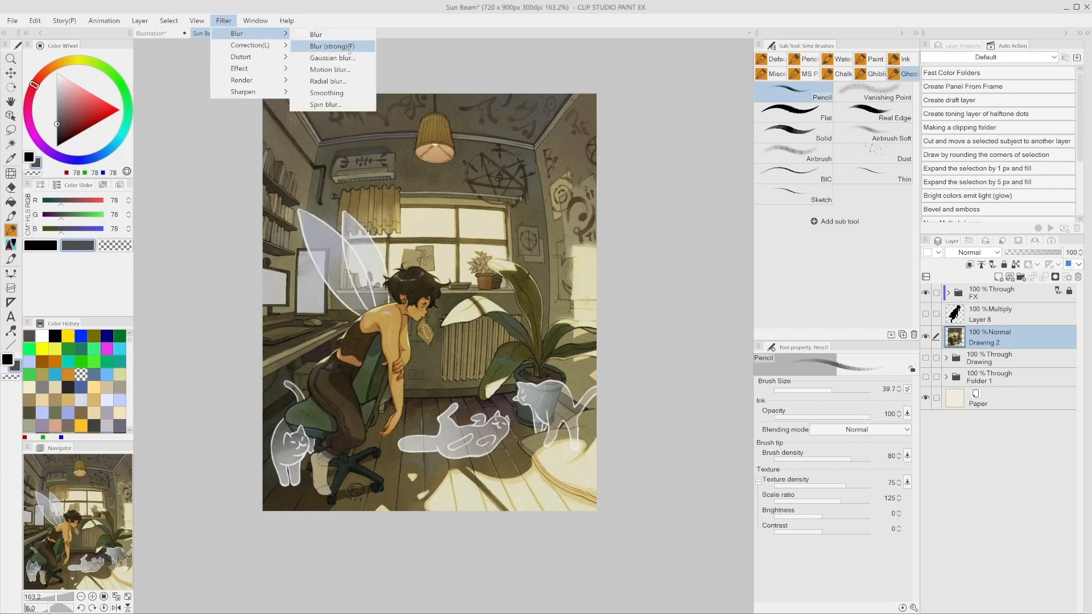
{"action": "left_click", "coordinate": [324, 104]}
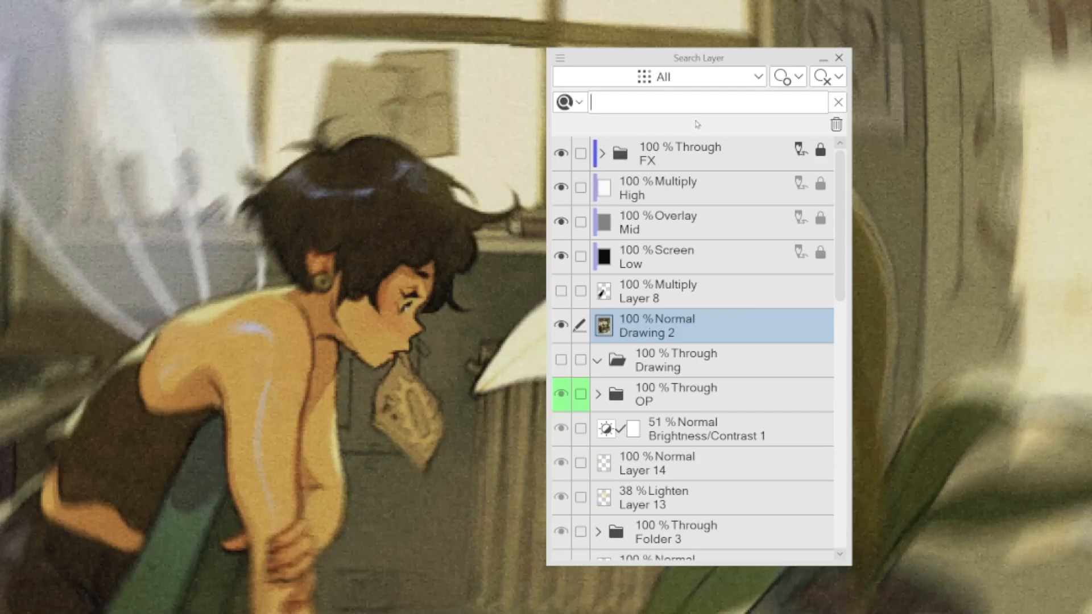
{"action": "mouse_move", "coordinate": [926, 158]}
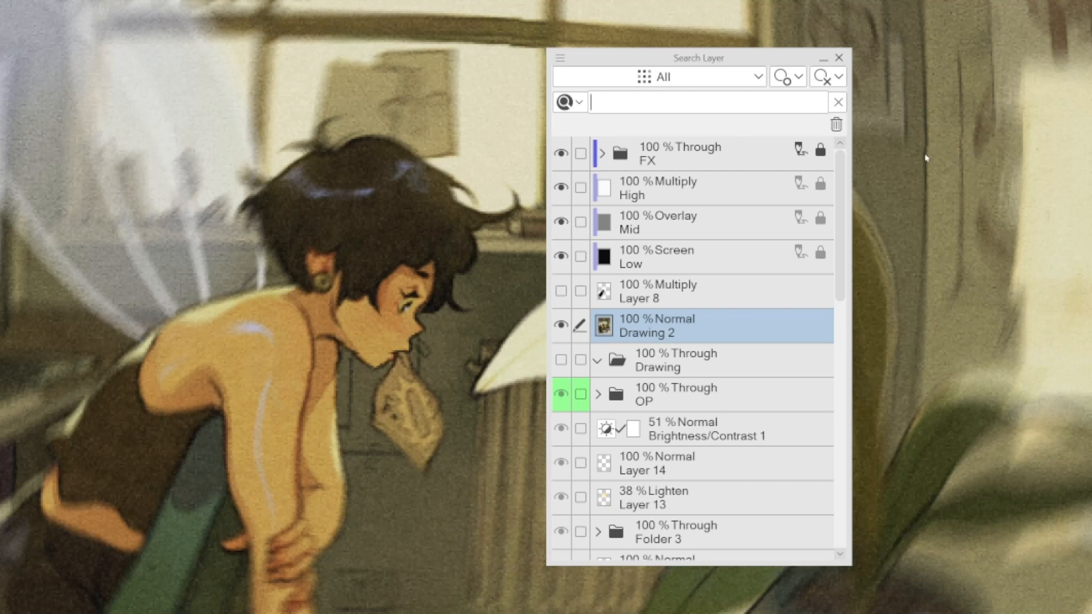
Step: Filter the Search Layer palette by 'Drawing' and reopen it to show Drawing 2 and the Drawing folder
{"action": "type", "text": "Drawin"}
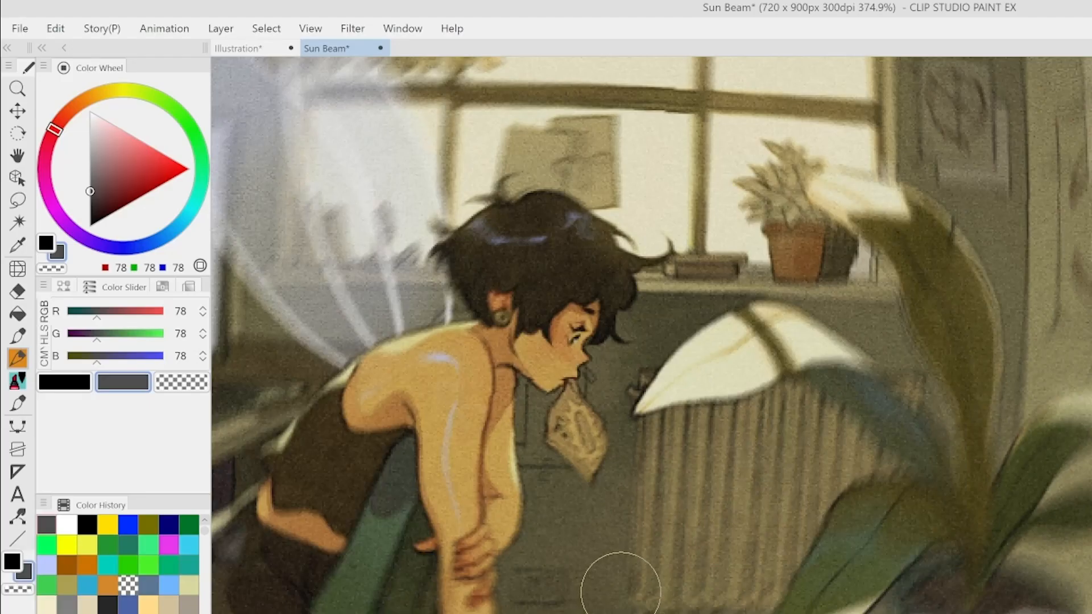
{"action": "left_click", "coordinate": [402, 28]}
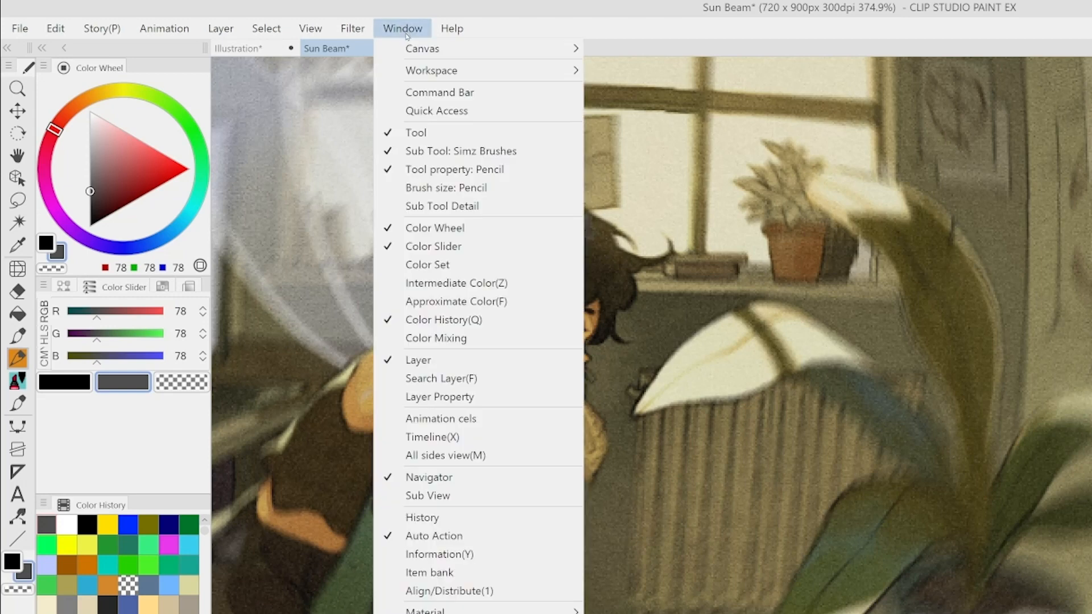
{"action": "left_click", "coordinate": [440, 377]}
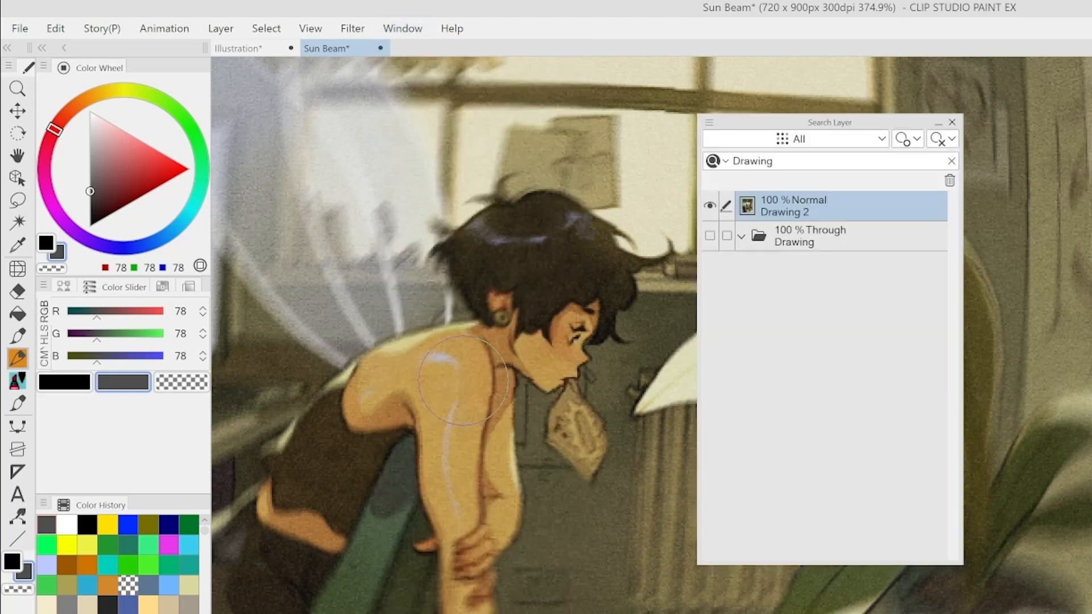